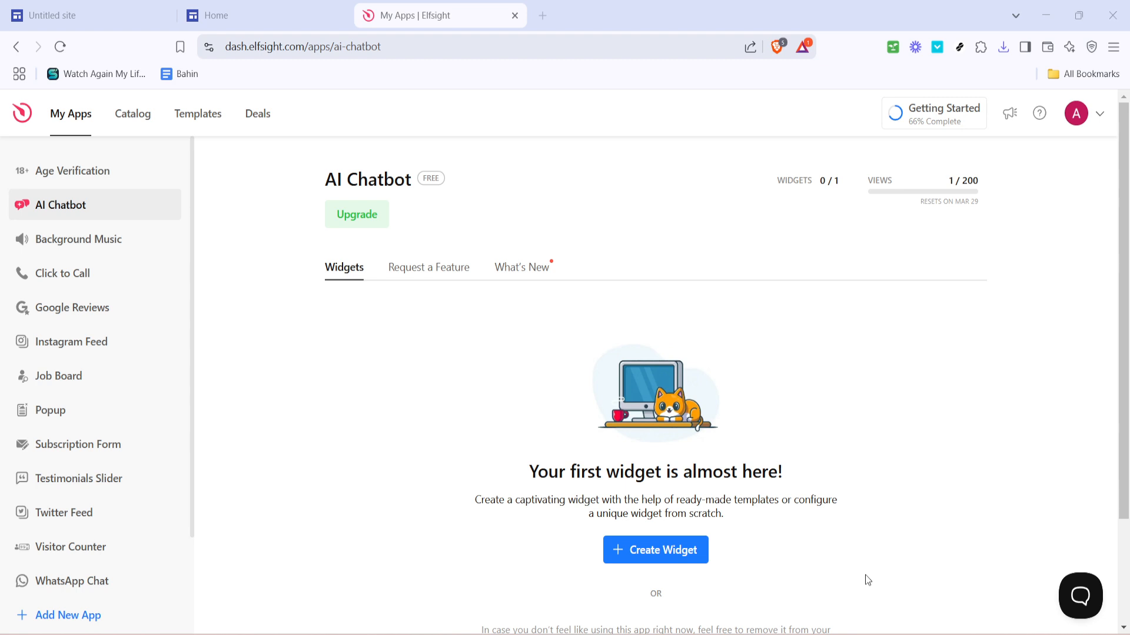
pyautogui.moveTo(769, 497)
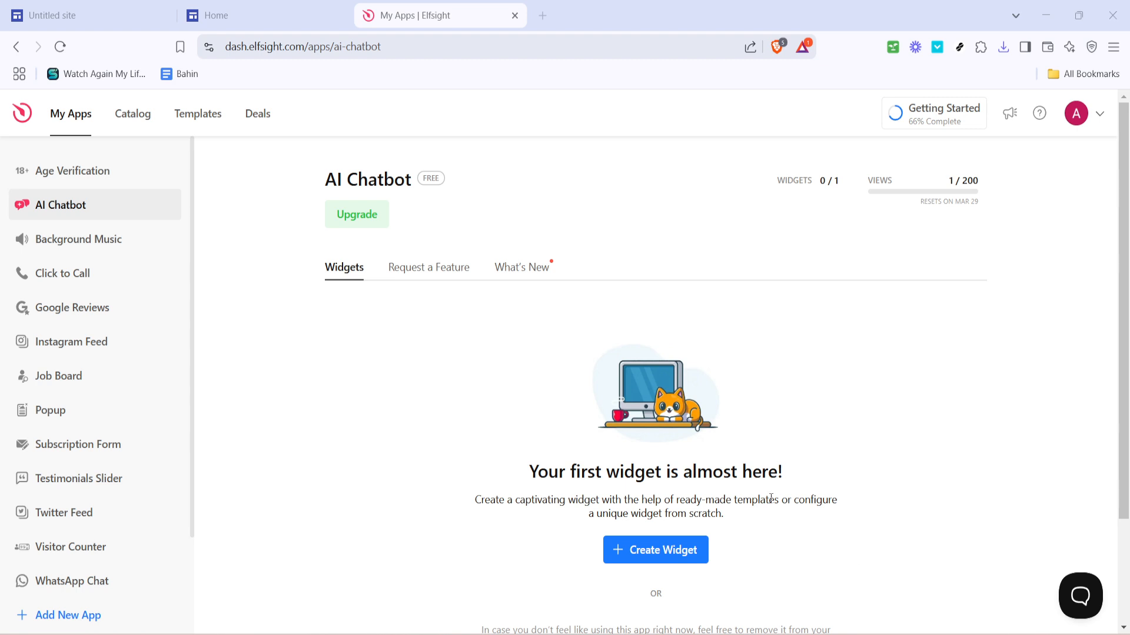
pyautogui.moveTo(625, 424)
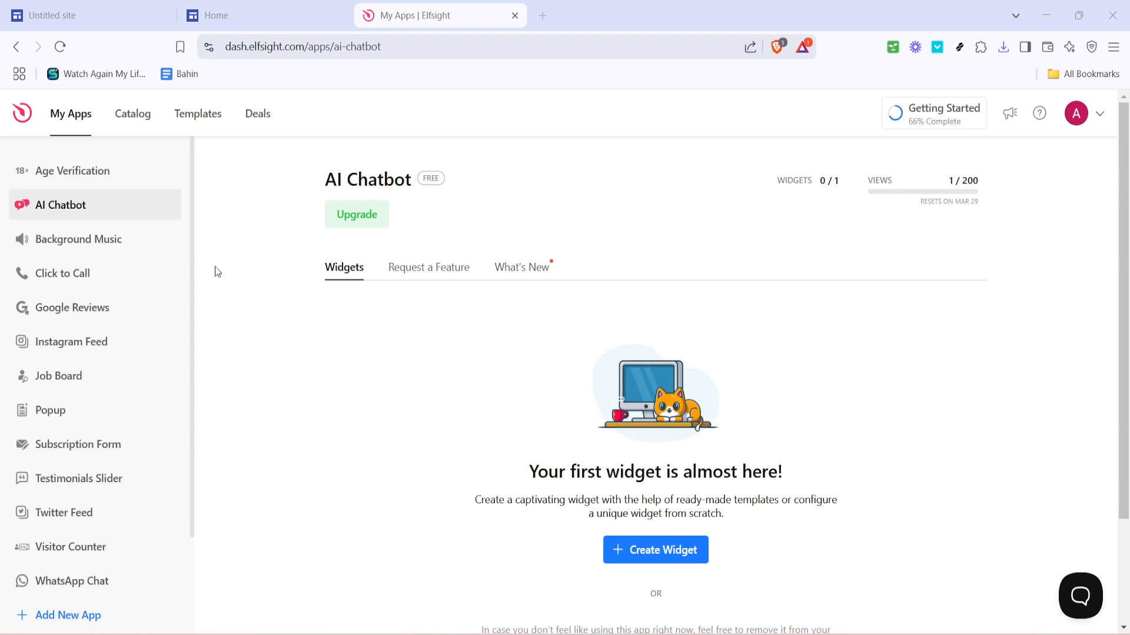
pyautogui.moveTo(142, 137)
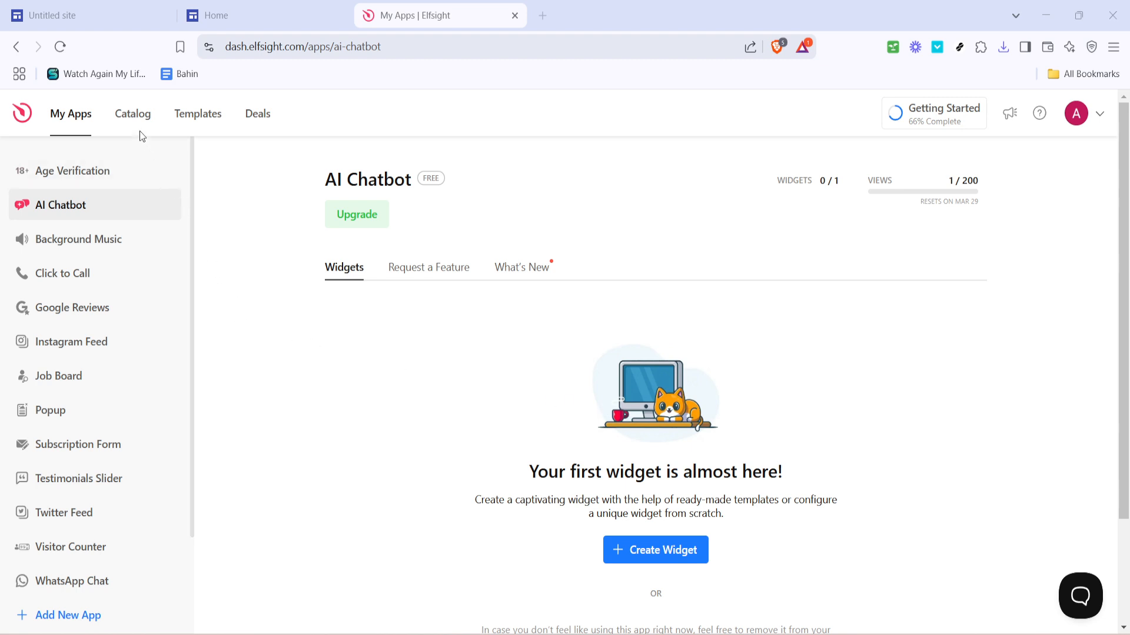
# - Search the Apps Catalog for 'chat' to list All-in-One Chat, AI Chatbot and WhatsApp Chat
pyautogui.click(133, 113)
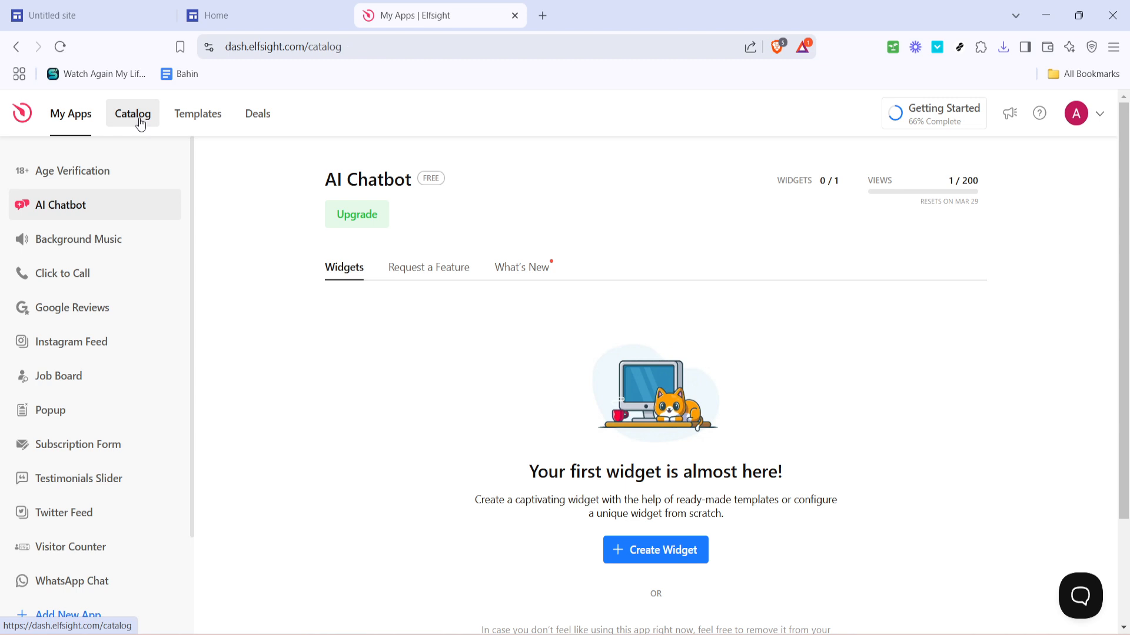
pyautogui.click(132, 114)
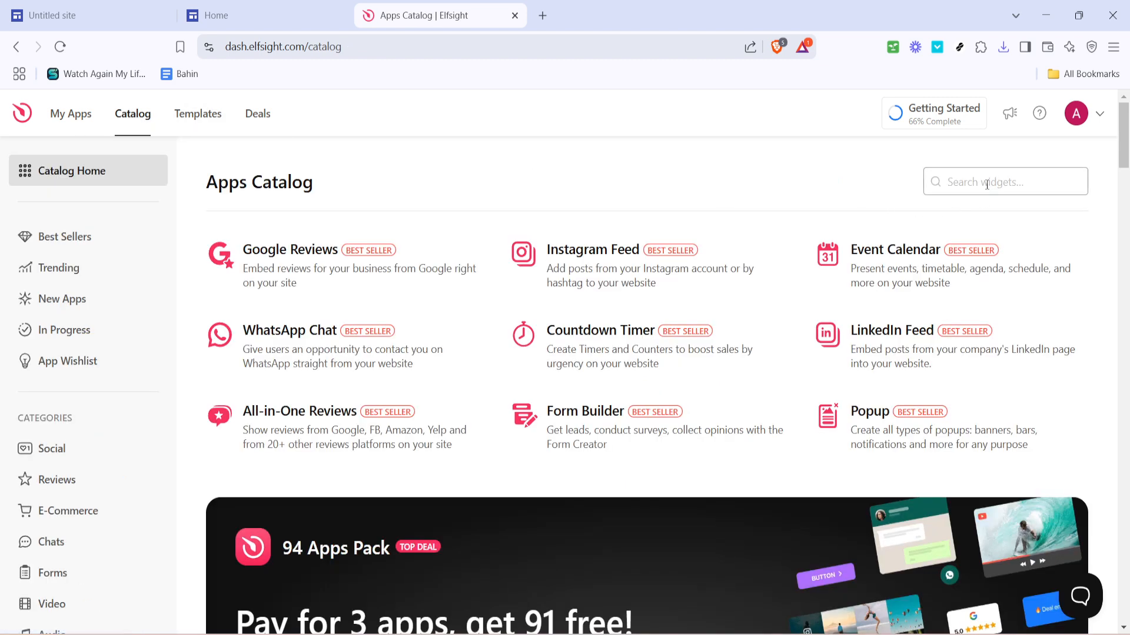
pyautogui.write('chat')
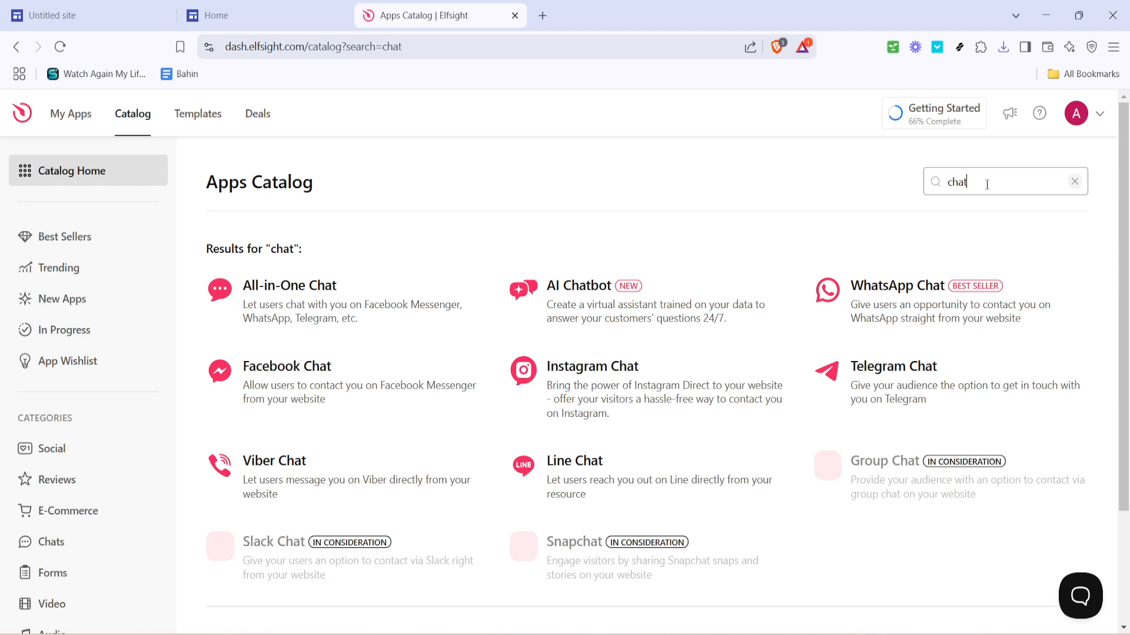
pyautogui.moveTo(569, 287)
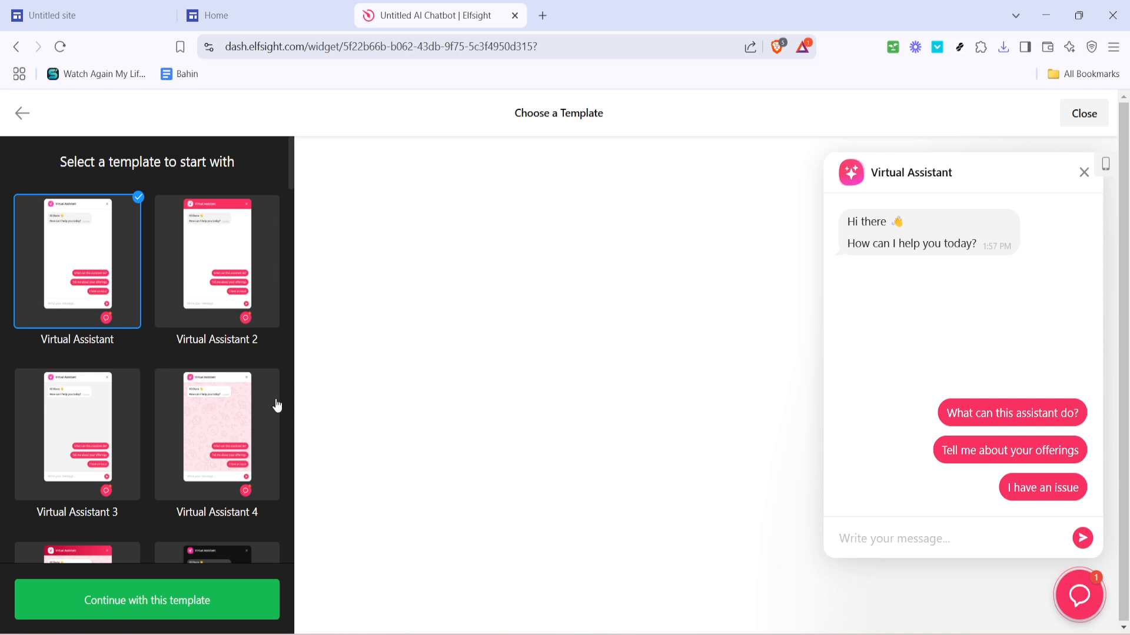
# - Start an Untitled AI Chatbot widget from the Virtual Assistant template
pyautogui.scroll(-3)
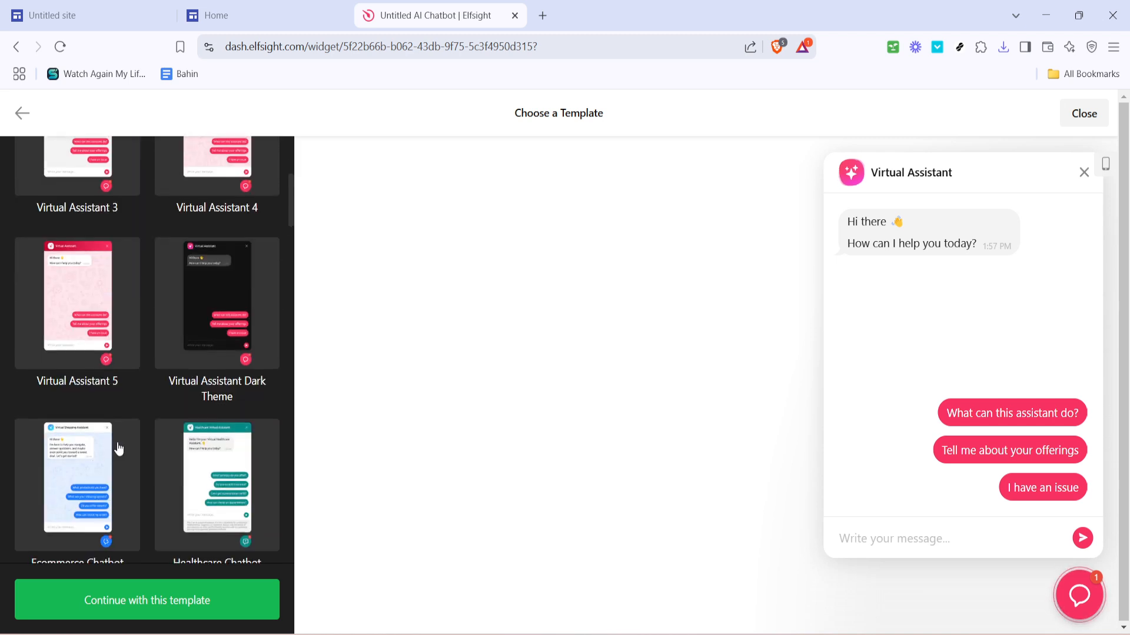
pyautogui.scroll(-3)
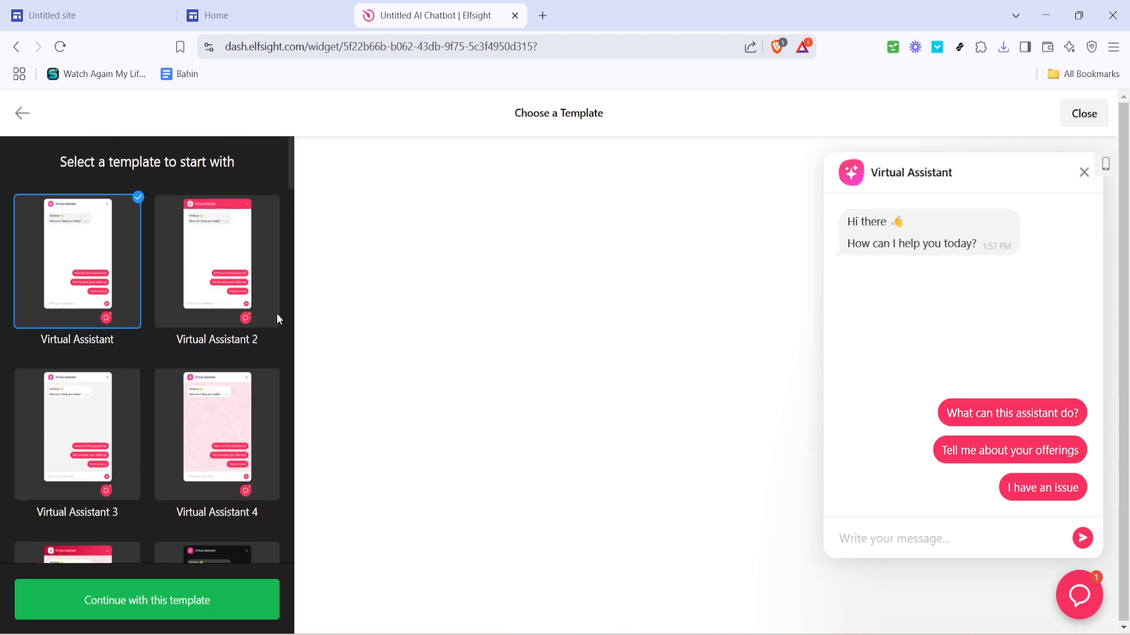
pyautogui.moveTo(523, 464)
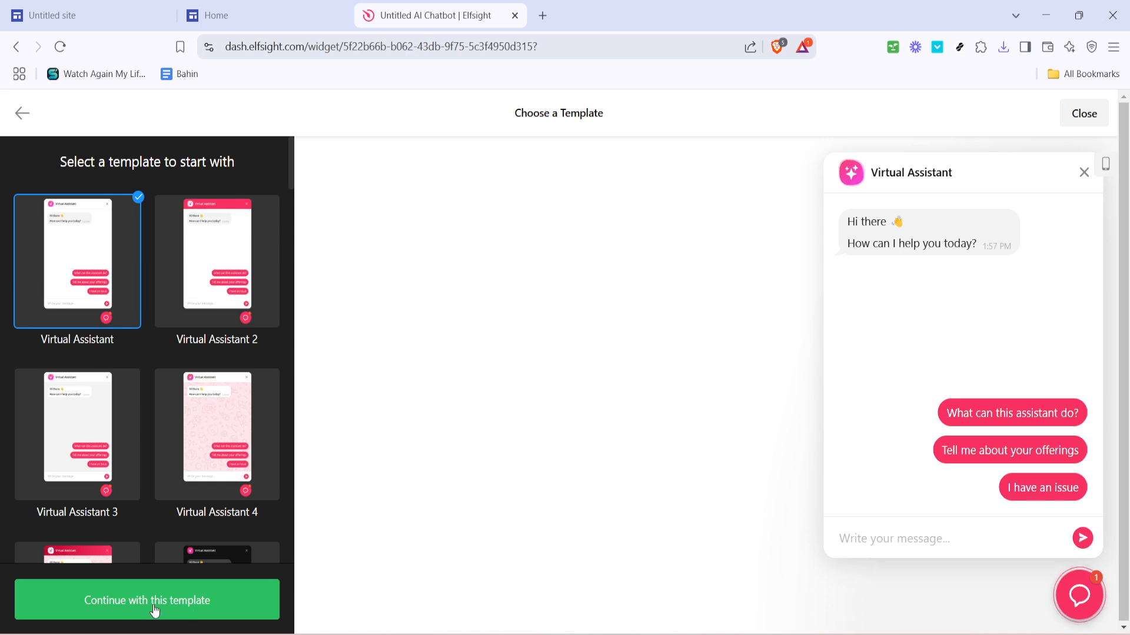
pyautogui.click(146, 600)
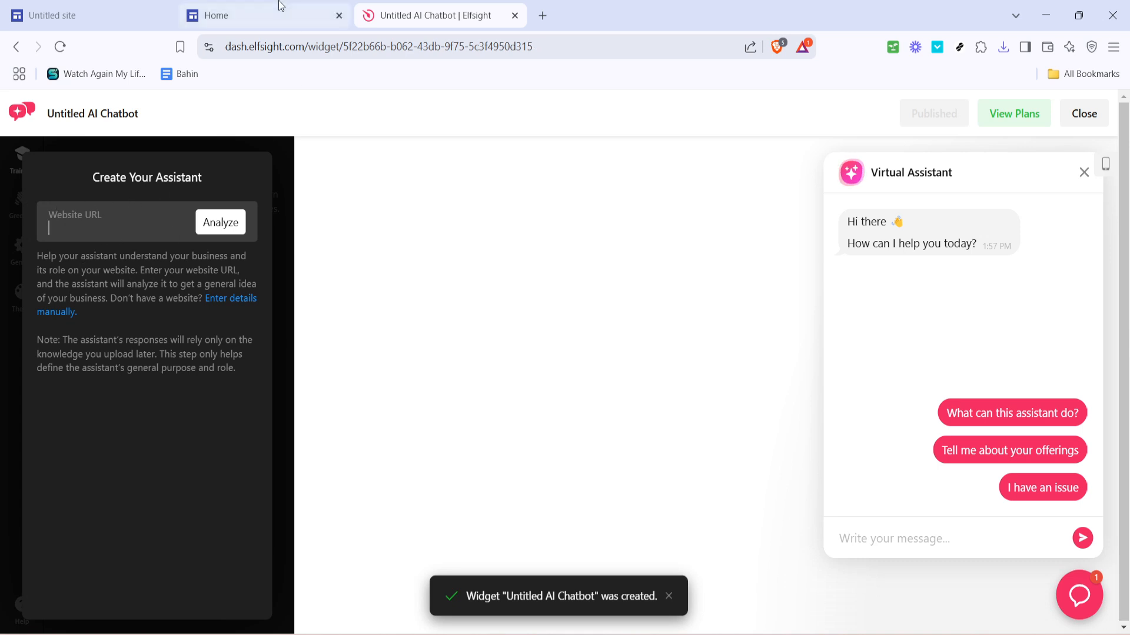
pyautogui.click(263, 15)
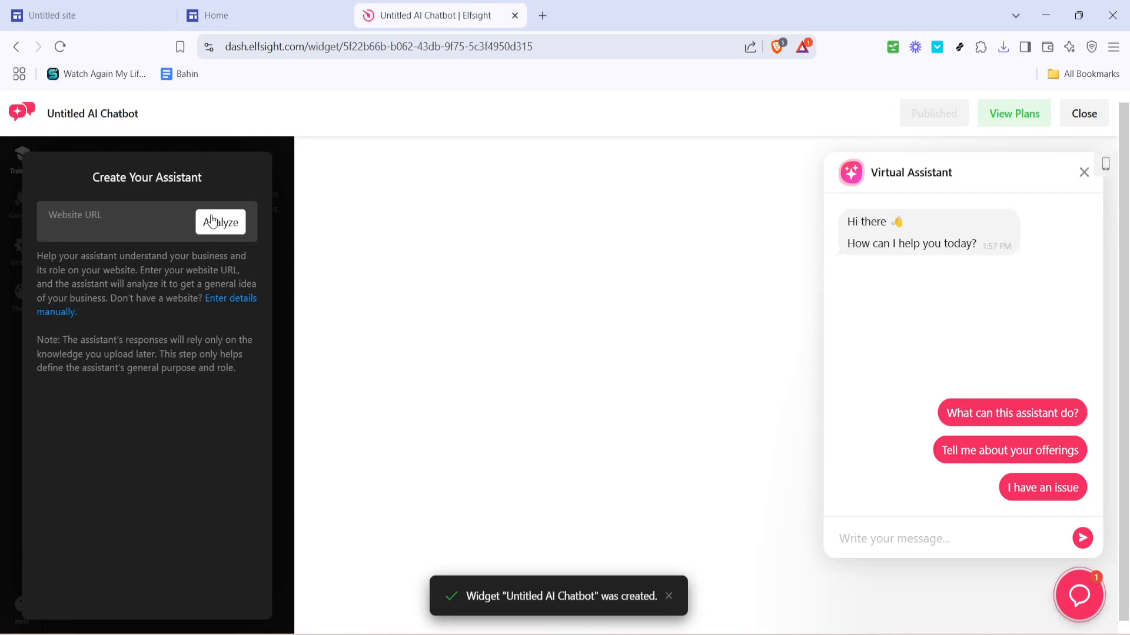
pyautogui.moveTo(904, 215)
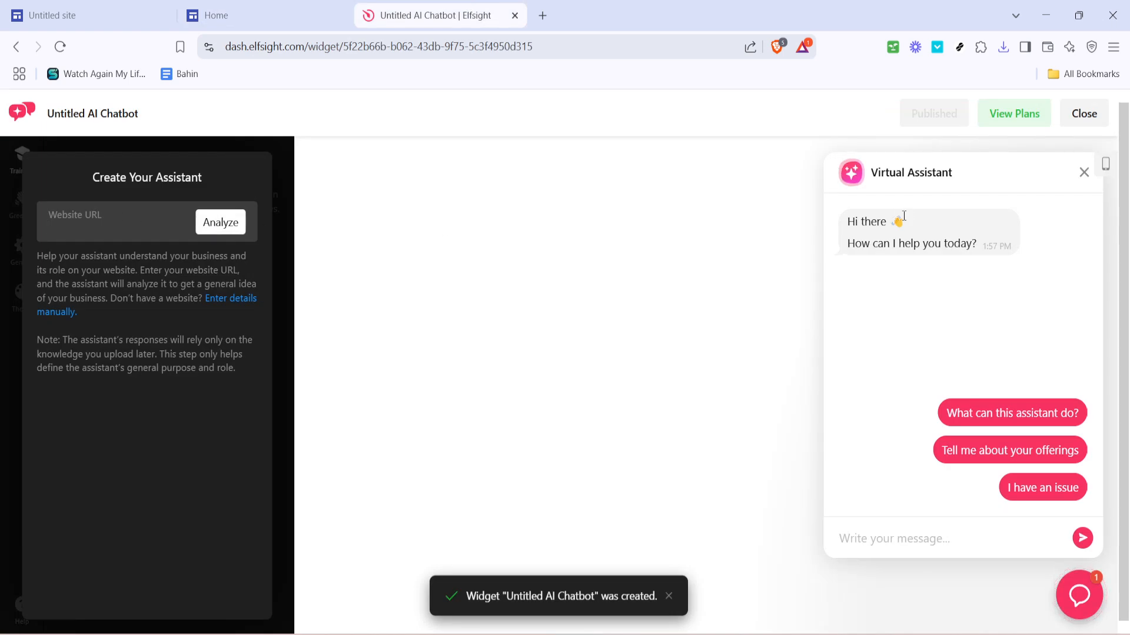
pyautogui.moveTo(993, 132)
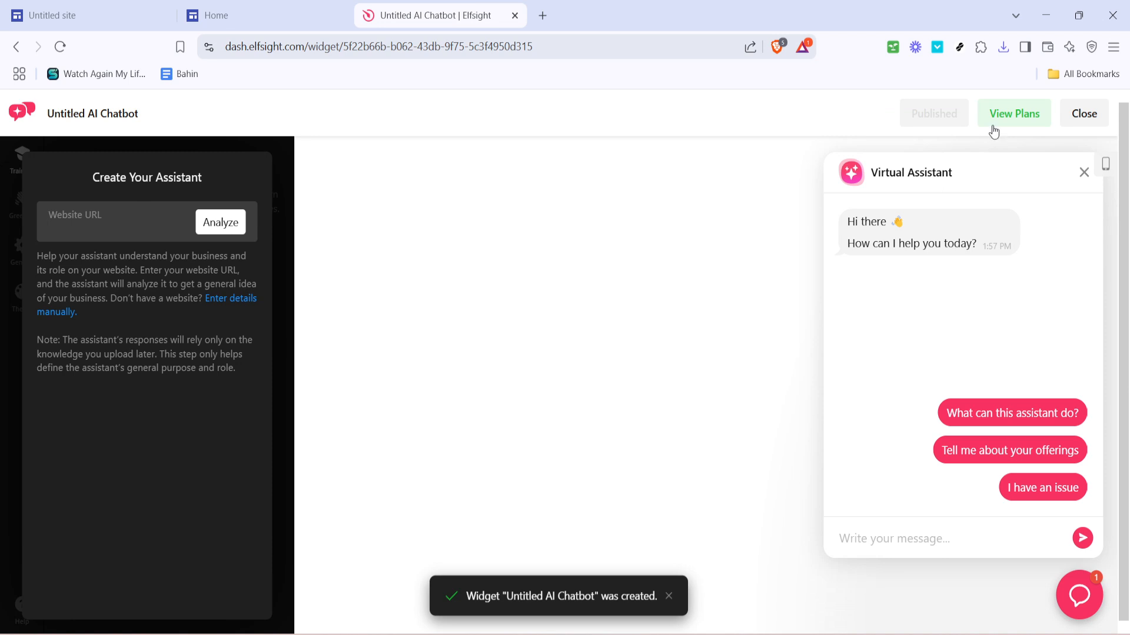
# - View the pricing plans, then leave the editor for the dashboard listing Untitled AI Chatbot
pyautogui.click(1013, 113)
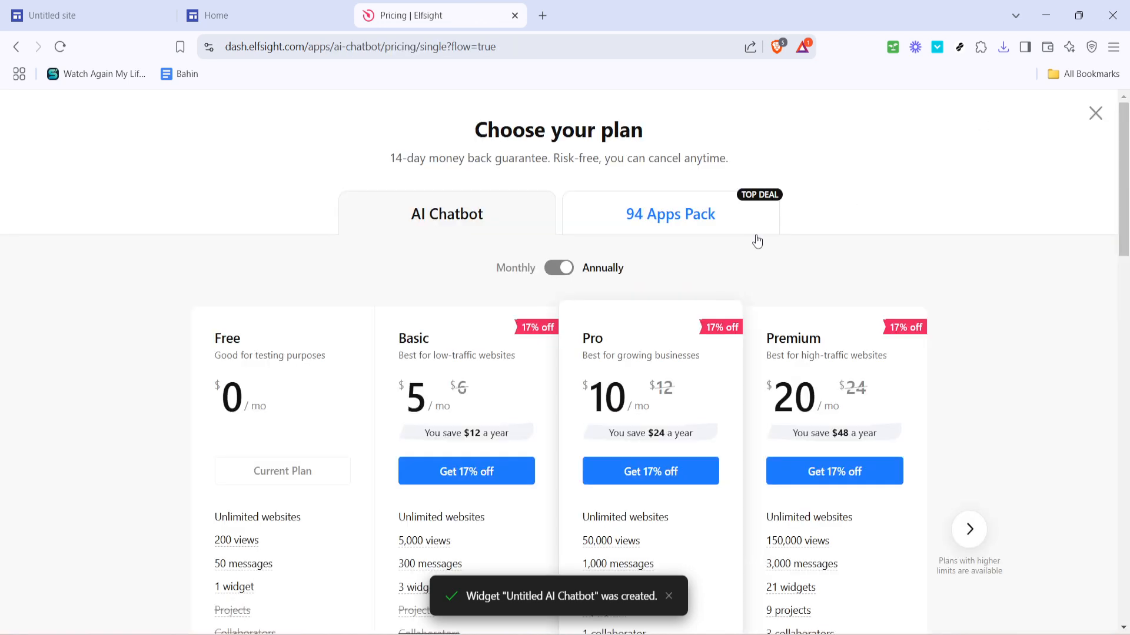
pyautogui.moveTo(233, 331)
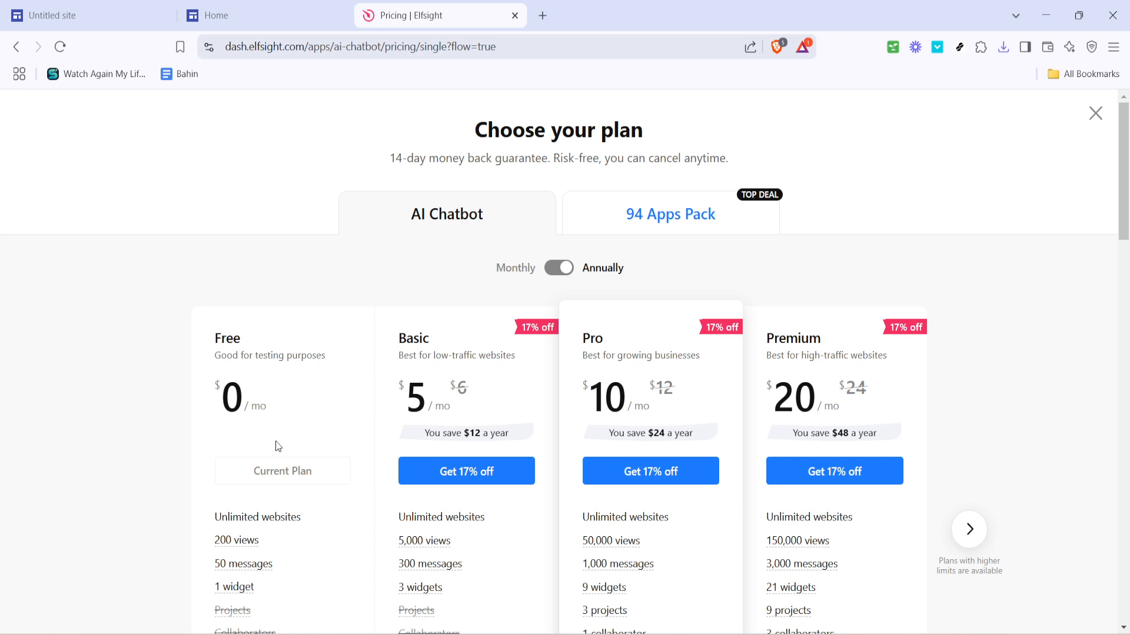
pyautogui.moveTo(1103, 131)
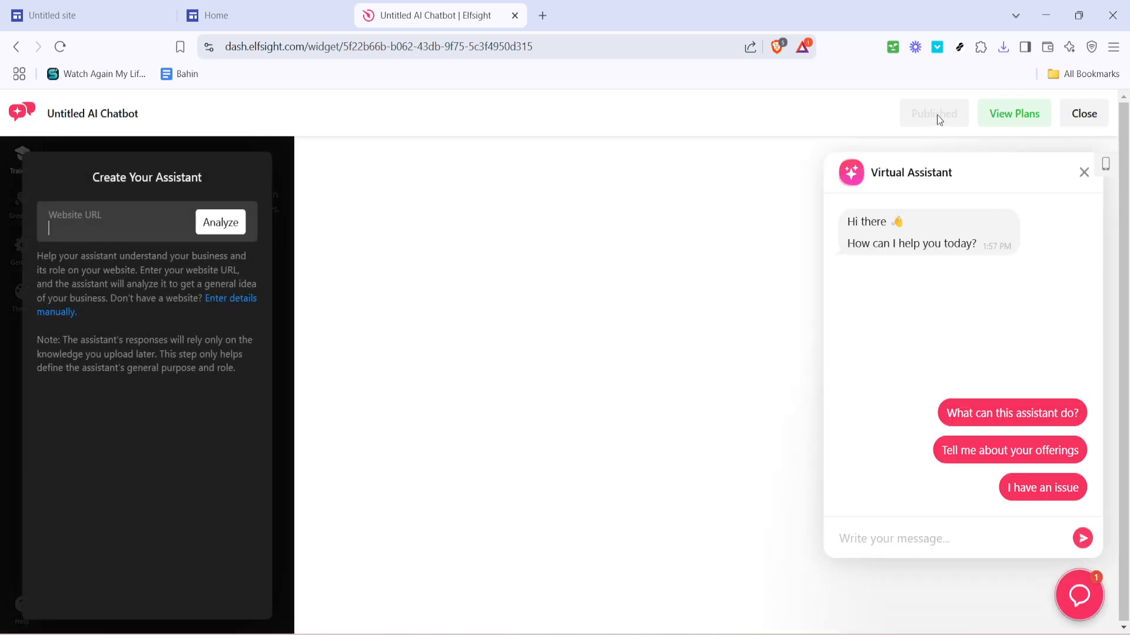
pyautogui.click(1083, 113)
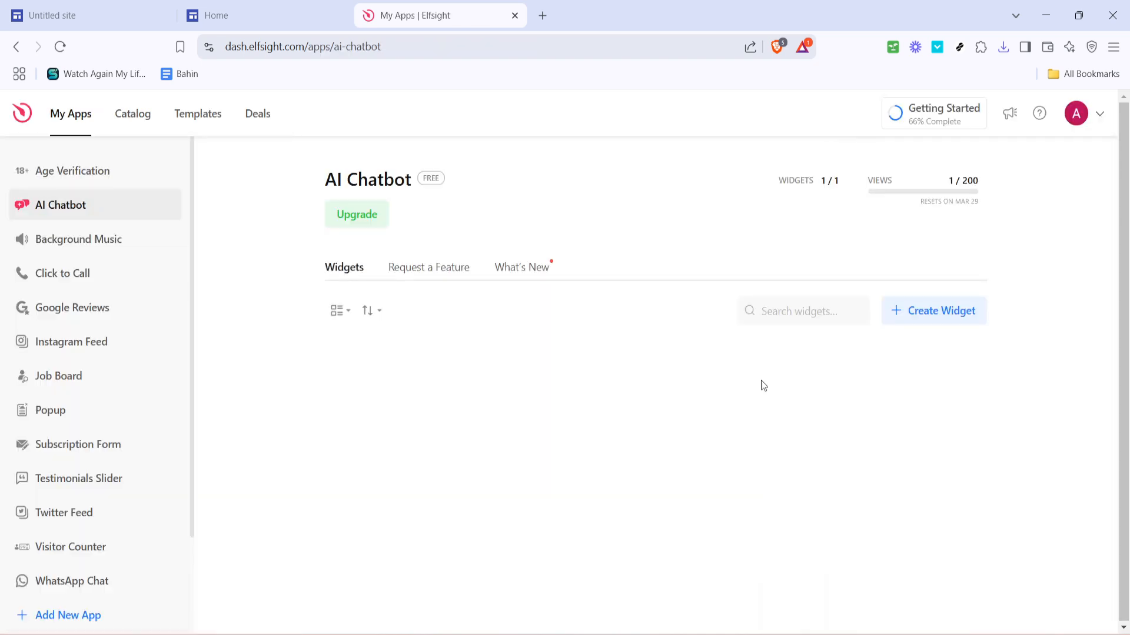
pyautogui.click(933, 311)
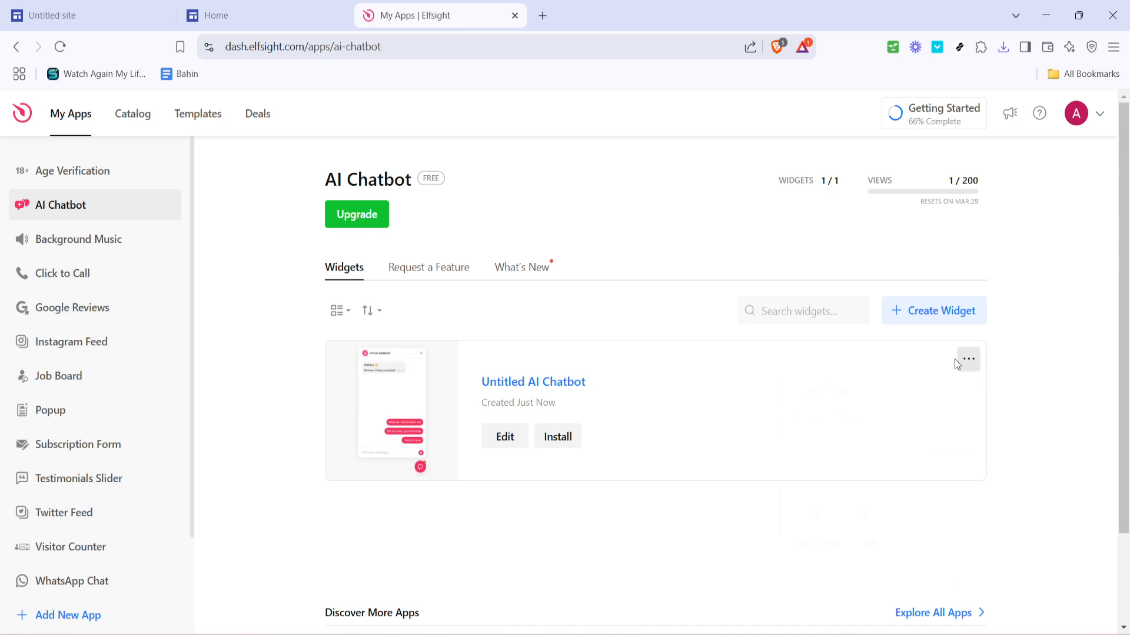
# - Copy the Untitled AI Chatbot embed code and switch to the Untitled site editor
pyautogui.click(557, 436)
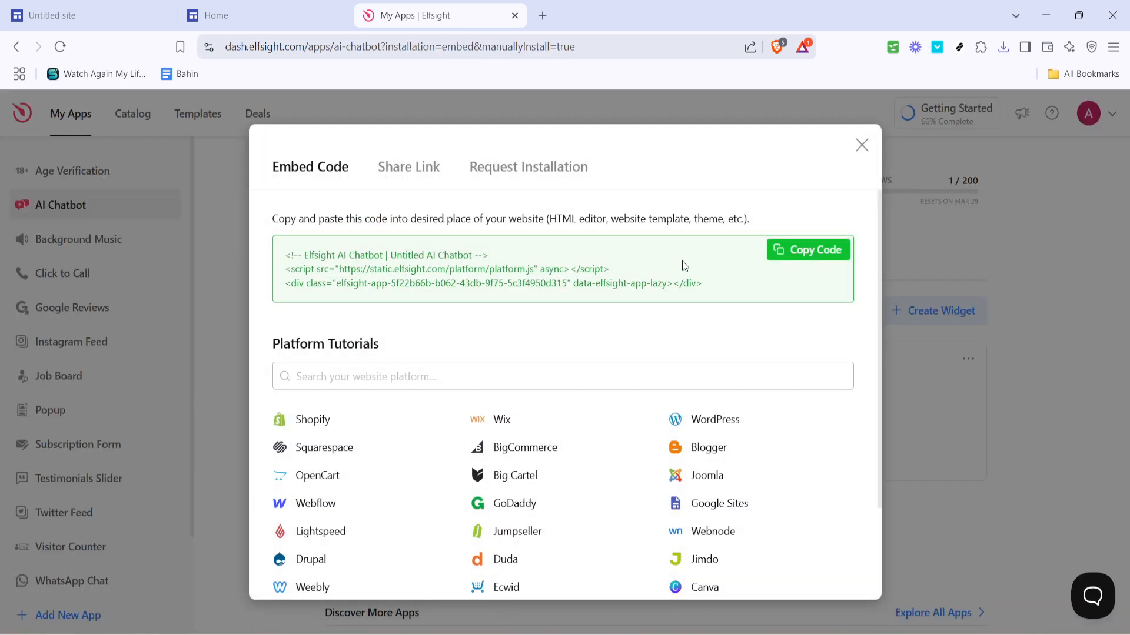
pyautogui.click(807, 249)
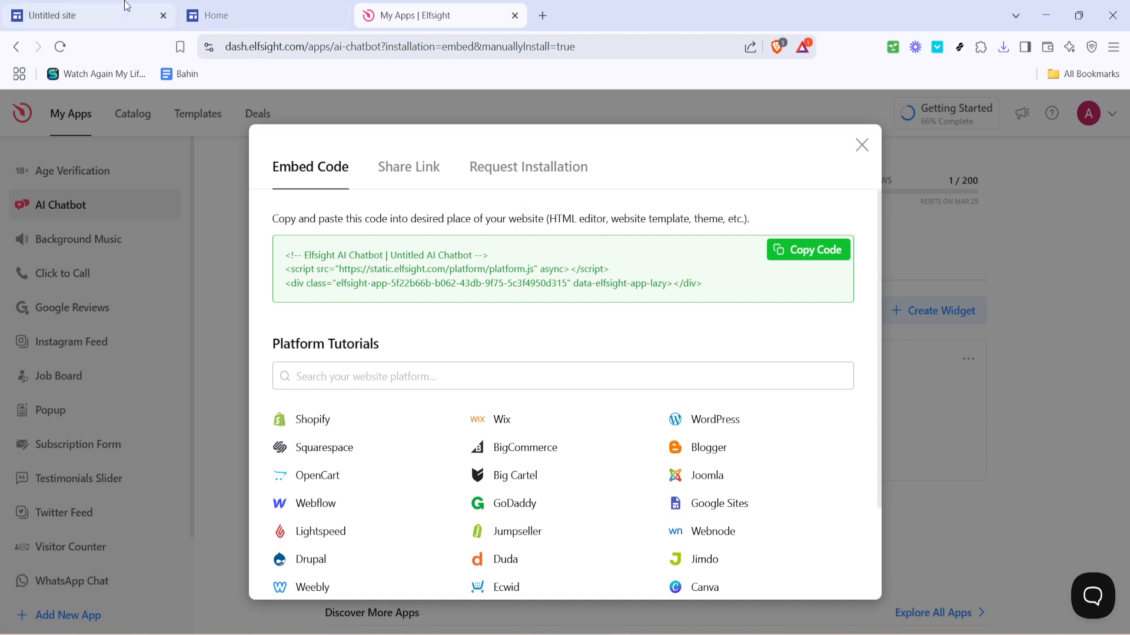
pyautogui.click(78, 15)
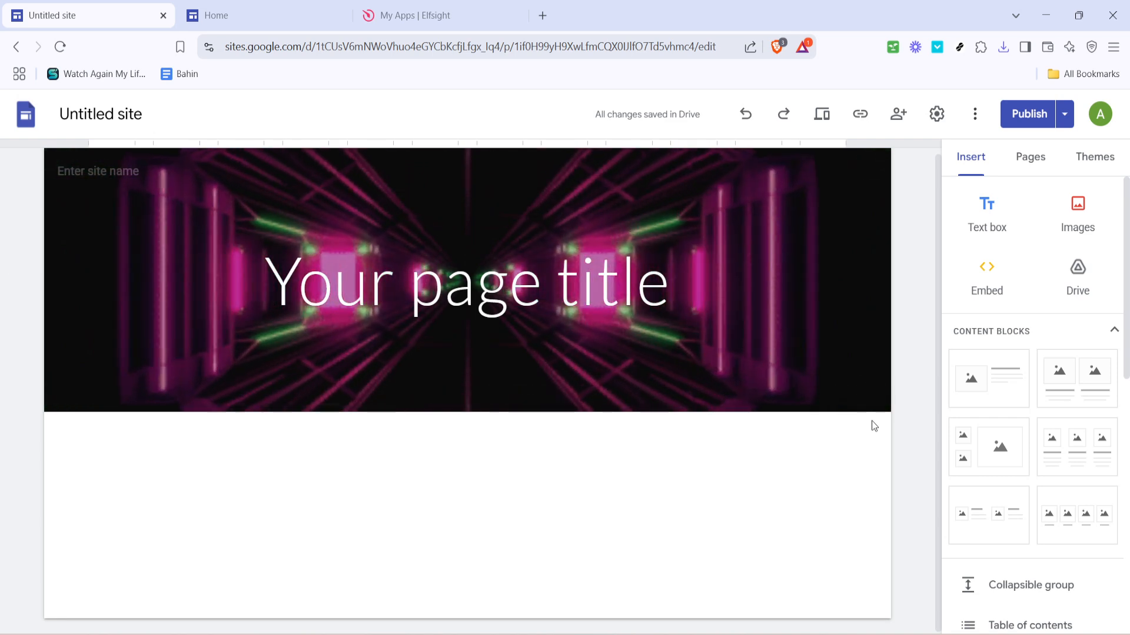
pyautogui.moveTo(986, 280)
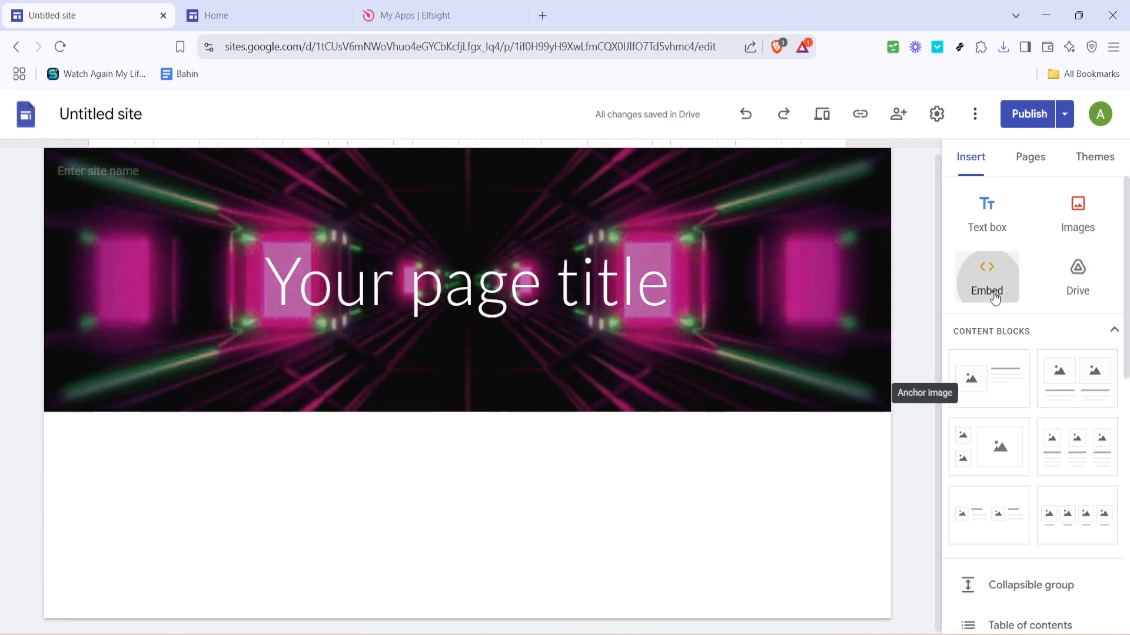
# - Add a web embed using the Embed code option with the Elfsight chatbot code and preview it
pyautogui.click(986, 280)
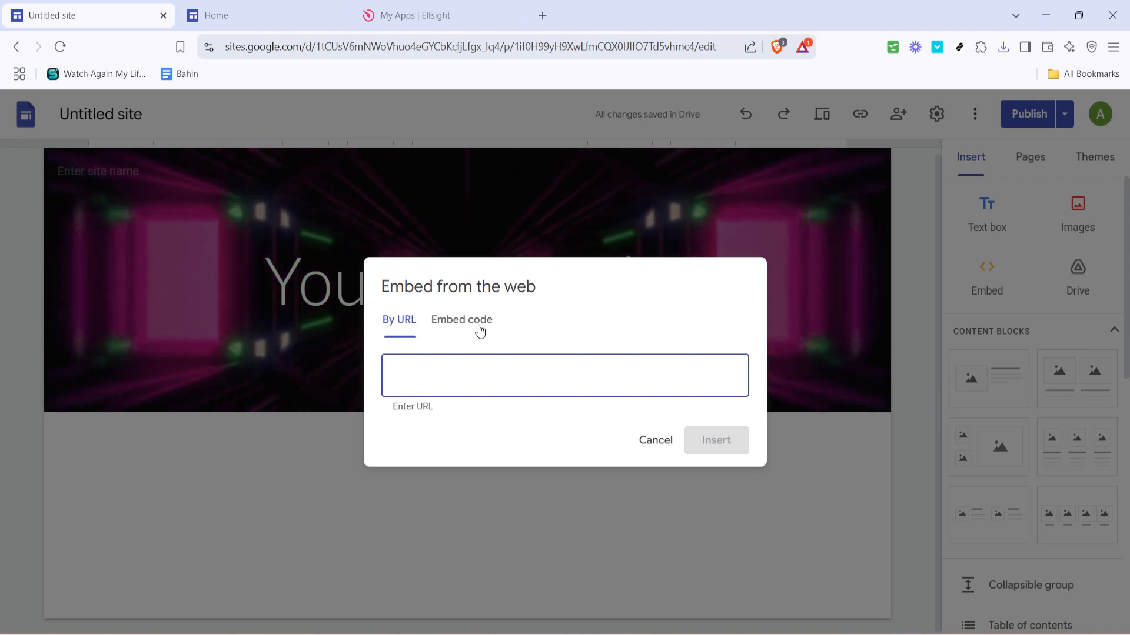
pyautogui.click(461, 321)
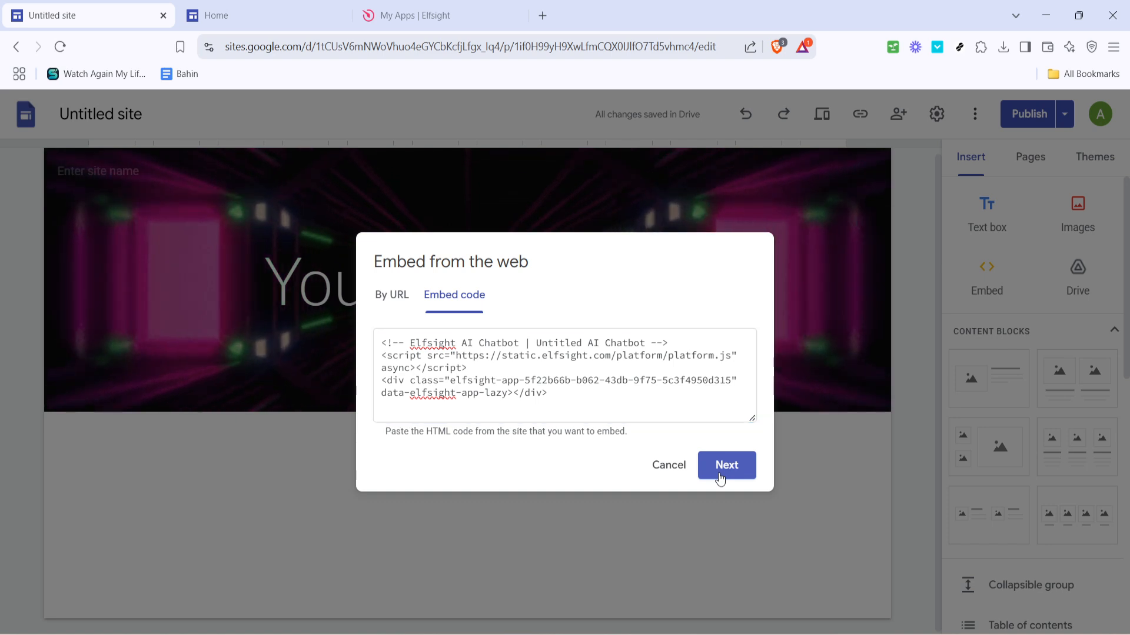
pyautogui.click(726, 464)
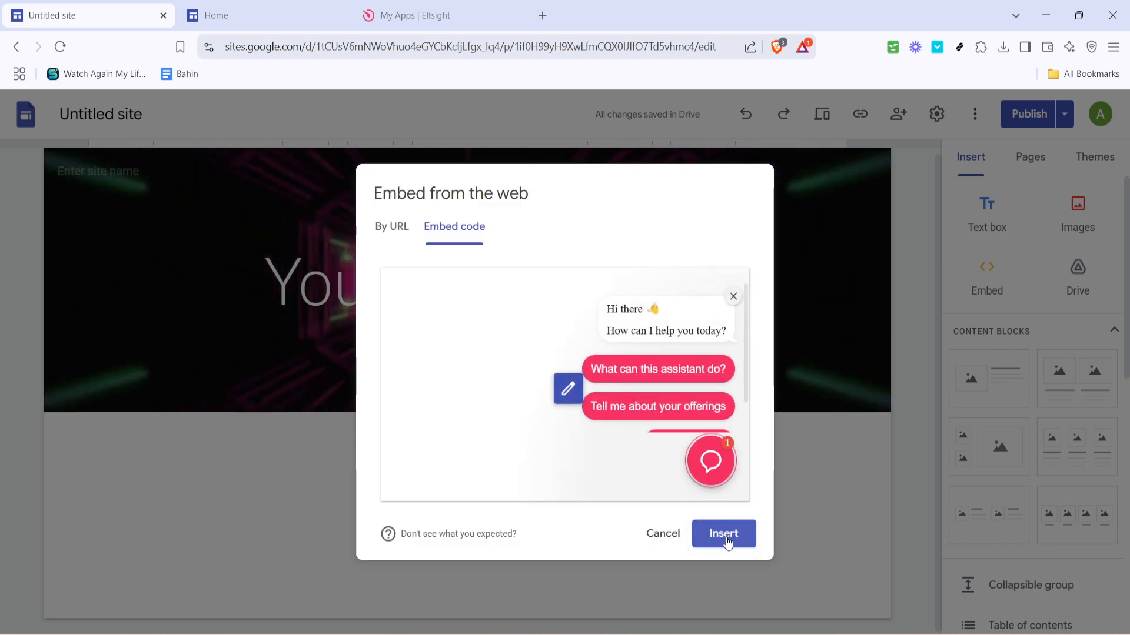
# - Insert the Elfsight chatbot embed block onto the page below the header banner
pyautogui.click(722, 533)
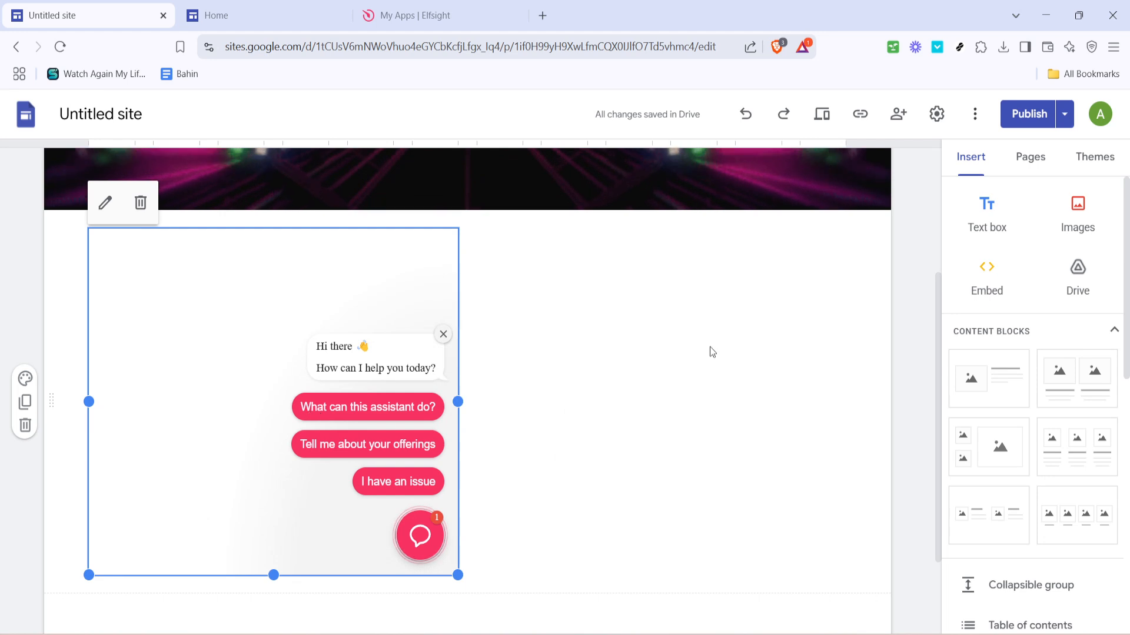
pyautogui.moveTo(852, 438)
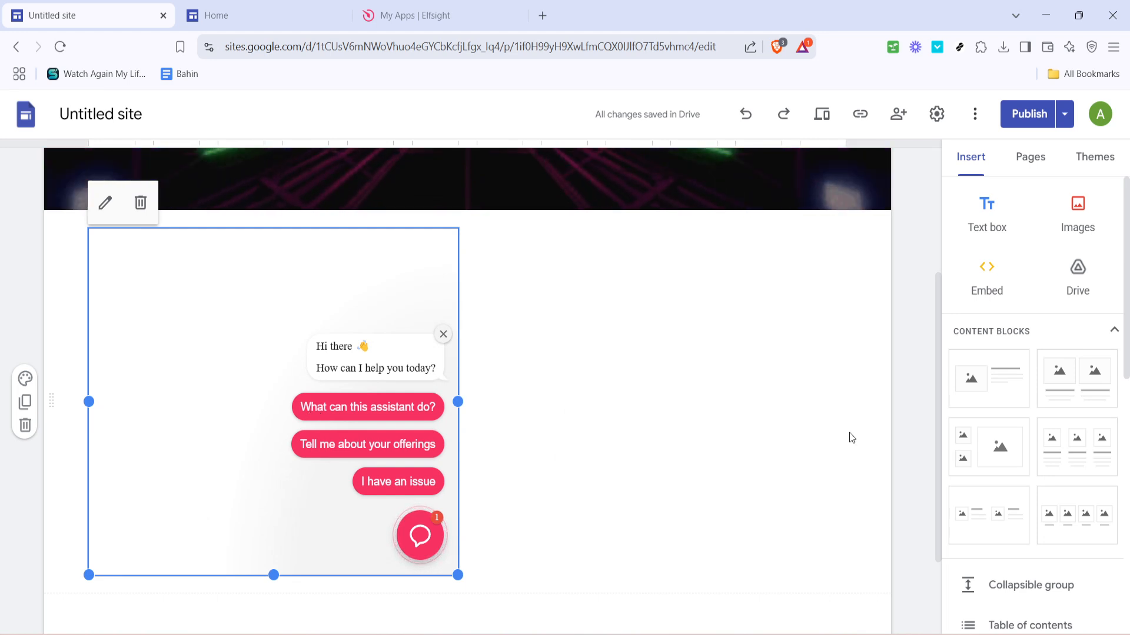